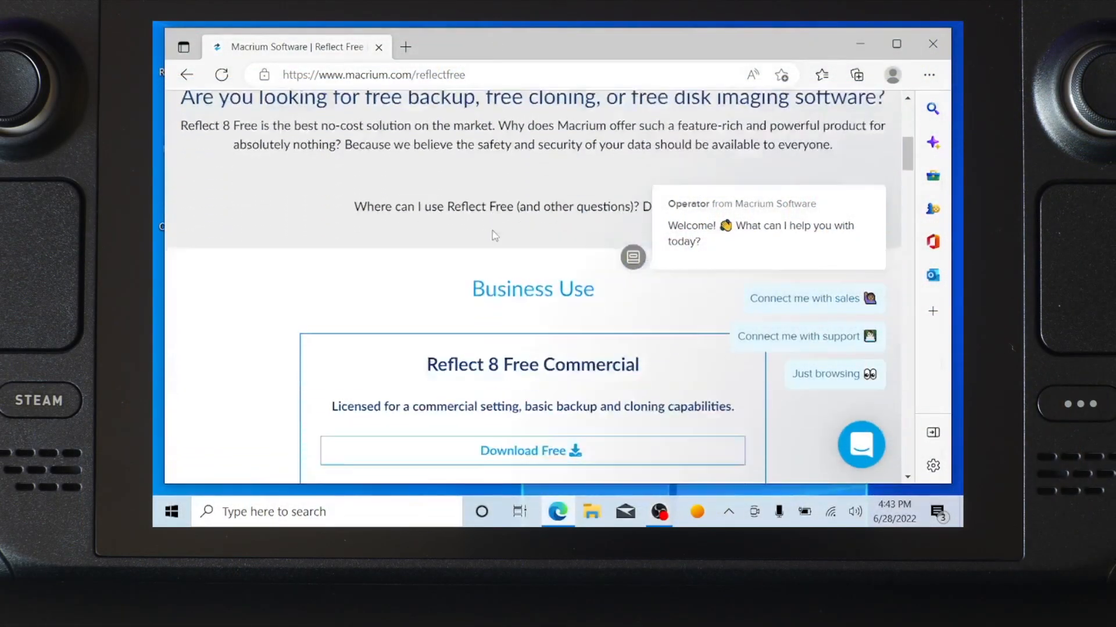
# Scroll down the Reflect 8 Free download page and switch to File Explorer's Downloads.
pyautogui.scroll(-3)
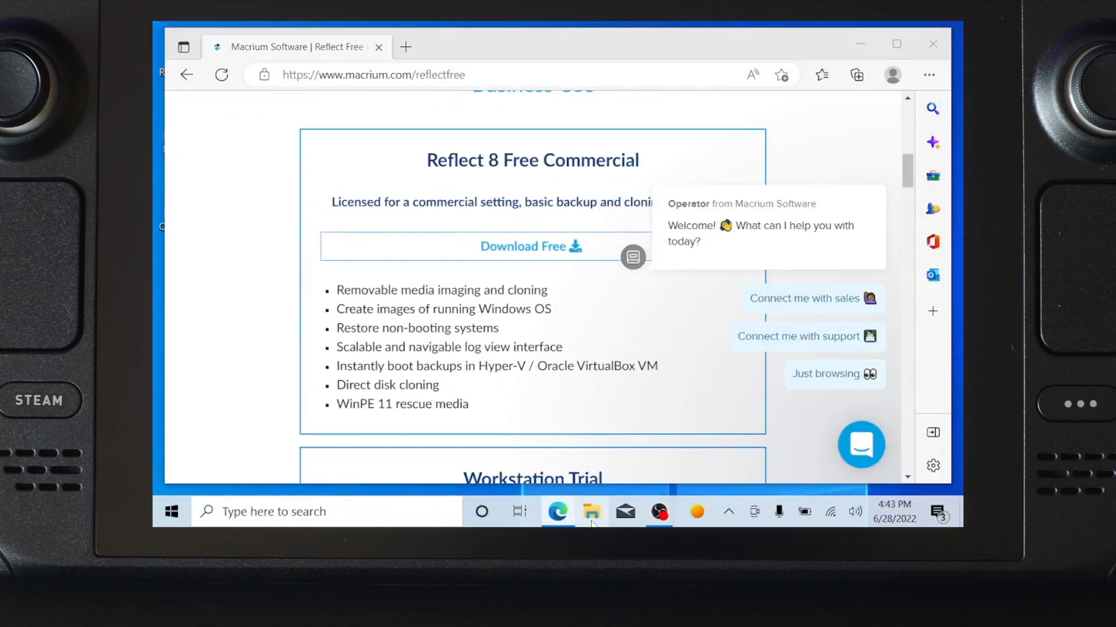
pyautogui.click(591, 512)
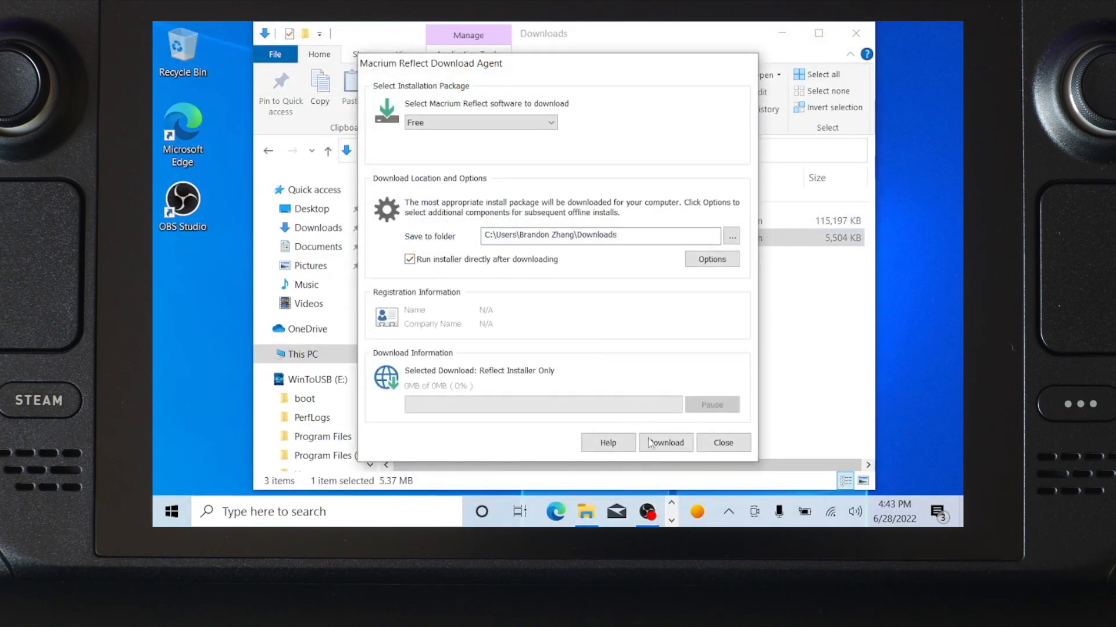
# Download Reflect Free, step through the installer for personal use, and launch Reflect.
pyautogui.click(665, 443)
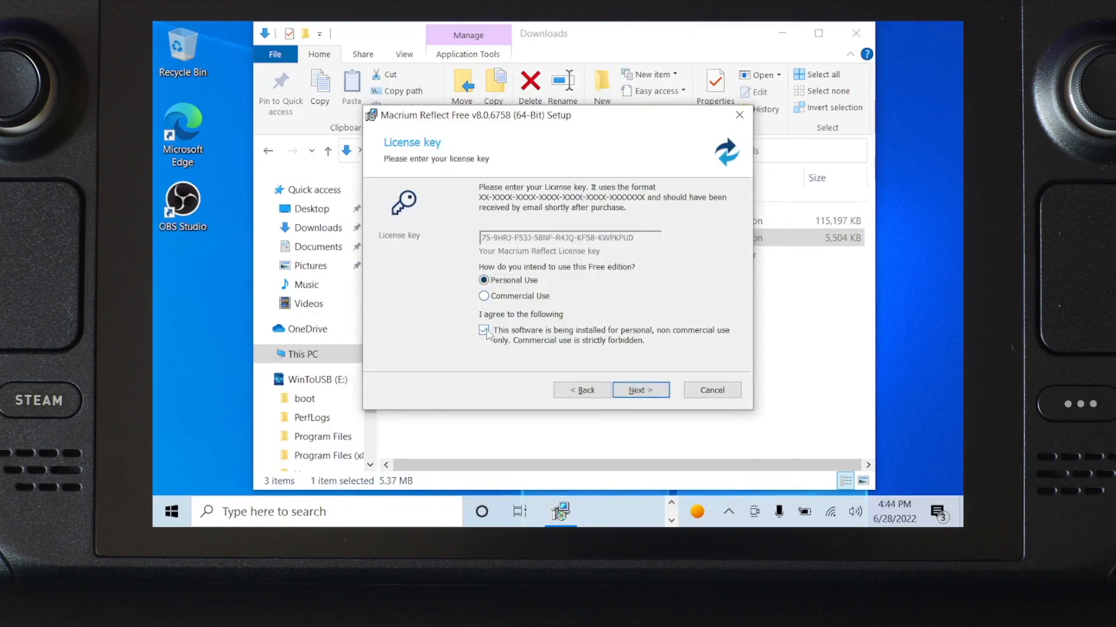
pyautogui.click(640, 390)
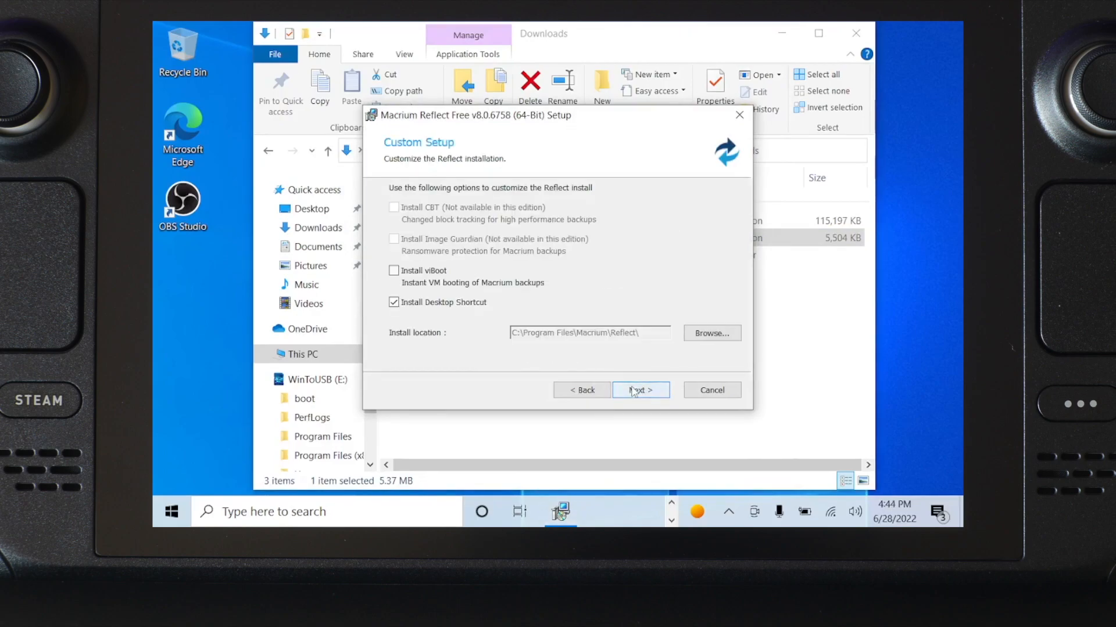
pyautogui.click(640, 390)
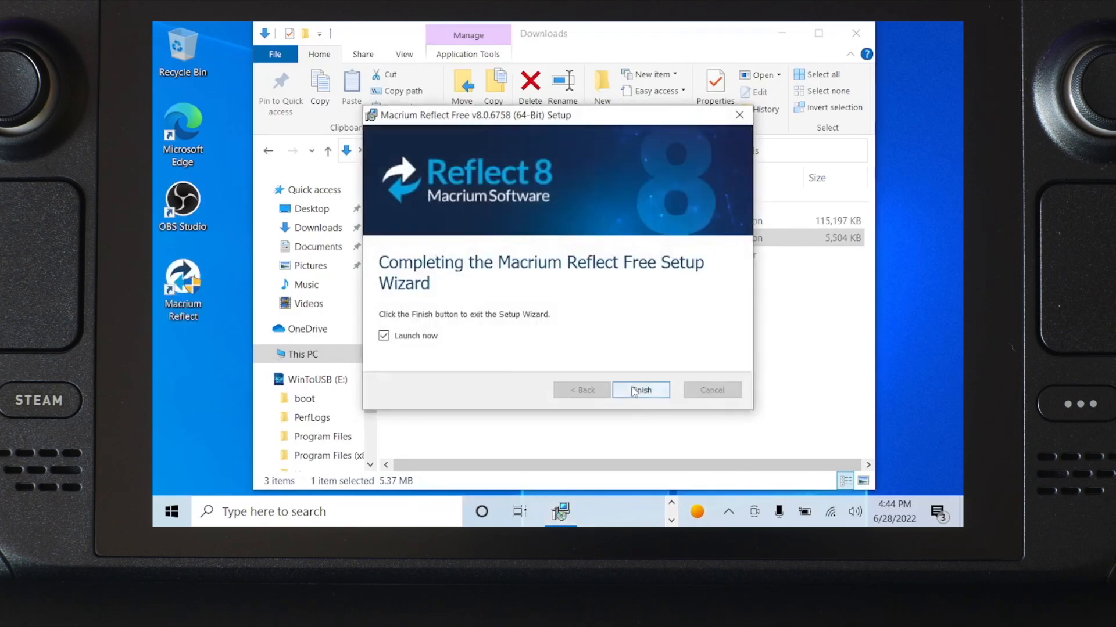
pyautogui.click(641, 390)
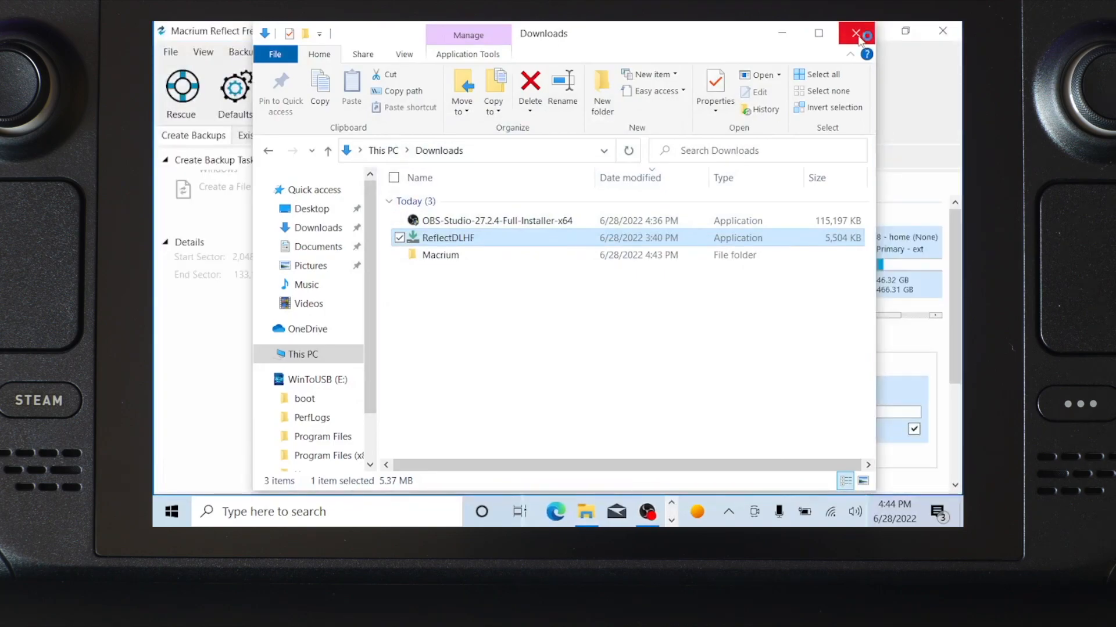
# Close the Downloads folder and scroll the Local Disks list to Disk 3 (Samsung).
pyautogui.click(856, 33)
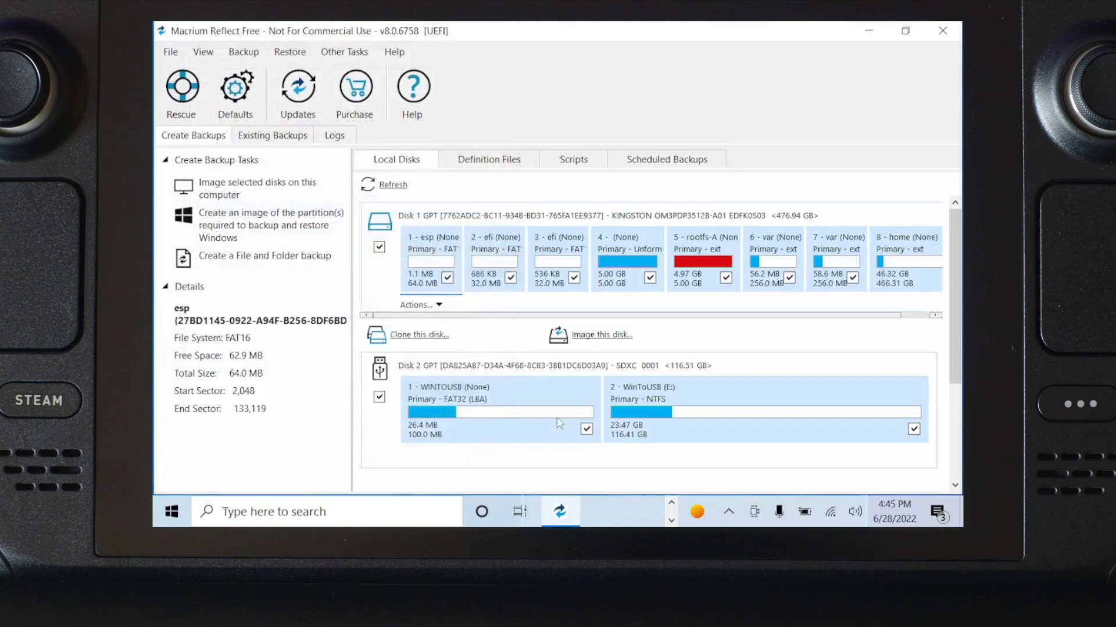
pyautogui.scroll(-3)
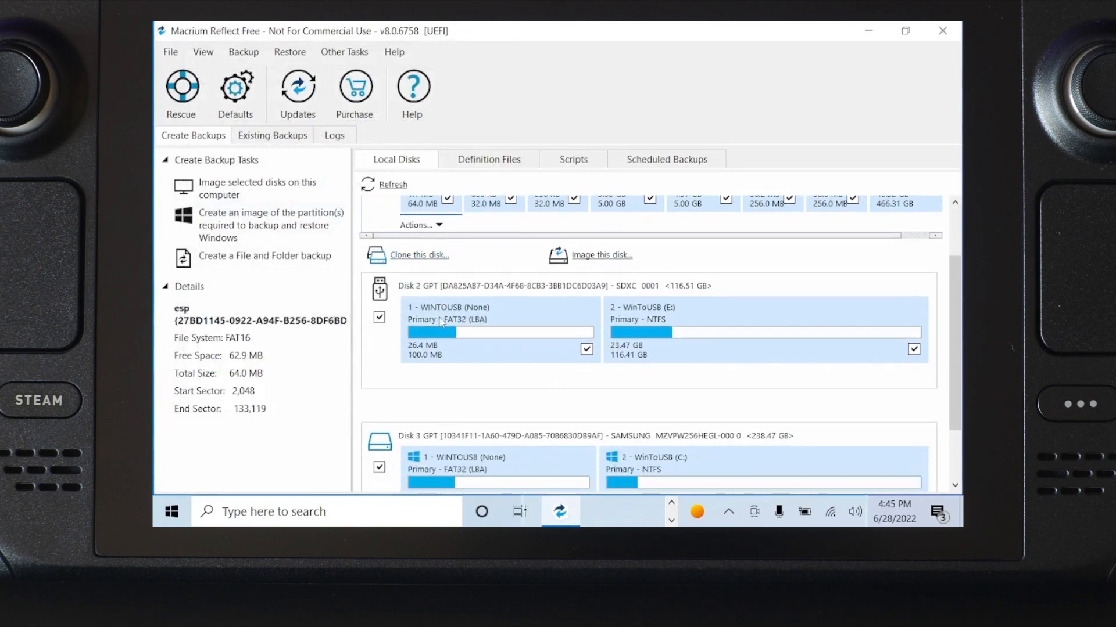
pyautogui.scroll(-3)
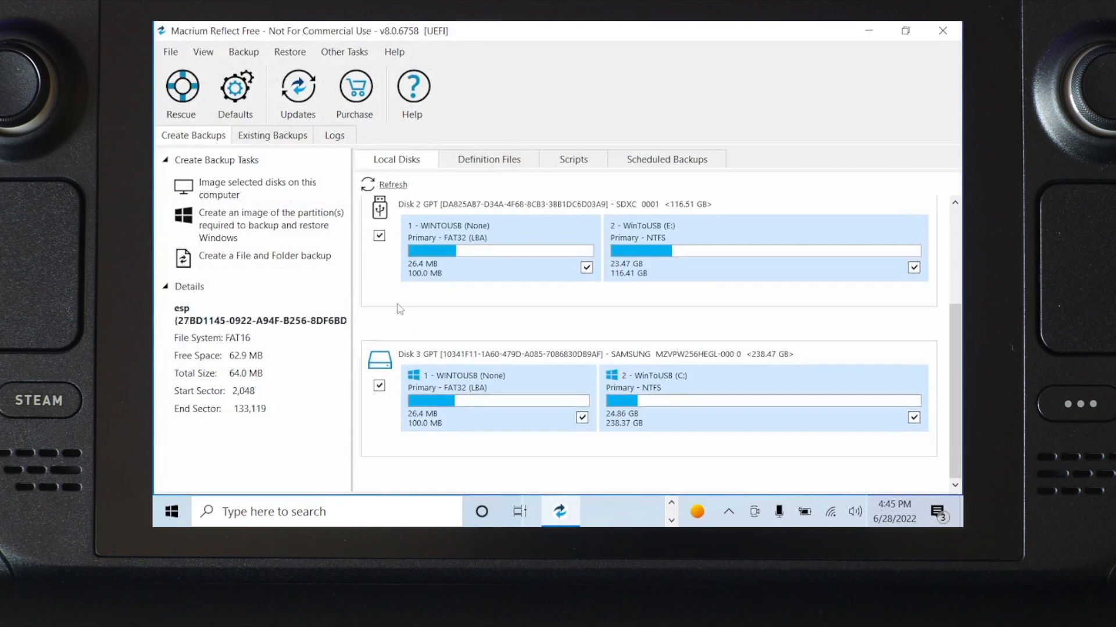
pyautogui.moveTo(469, 364)
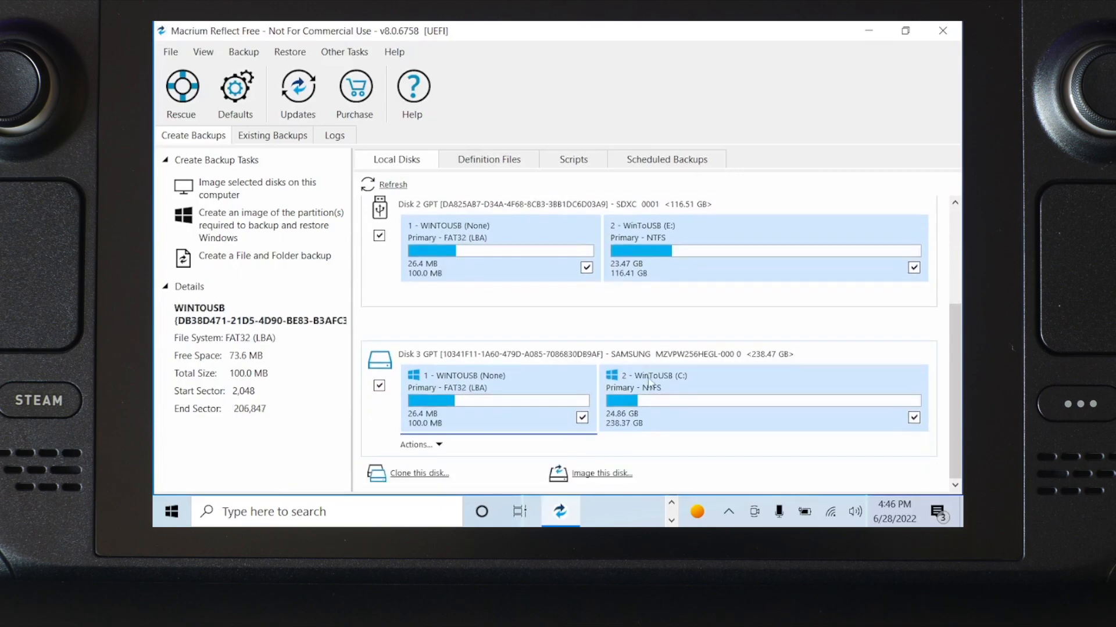
pyautogui.moveTo(408, 476)
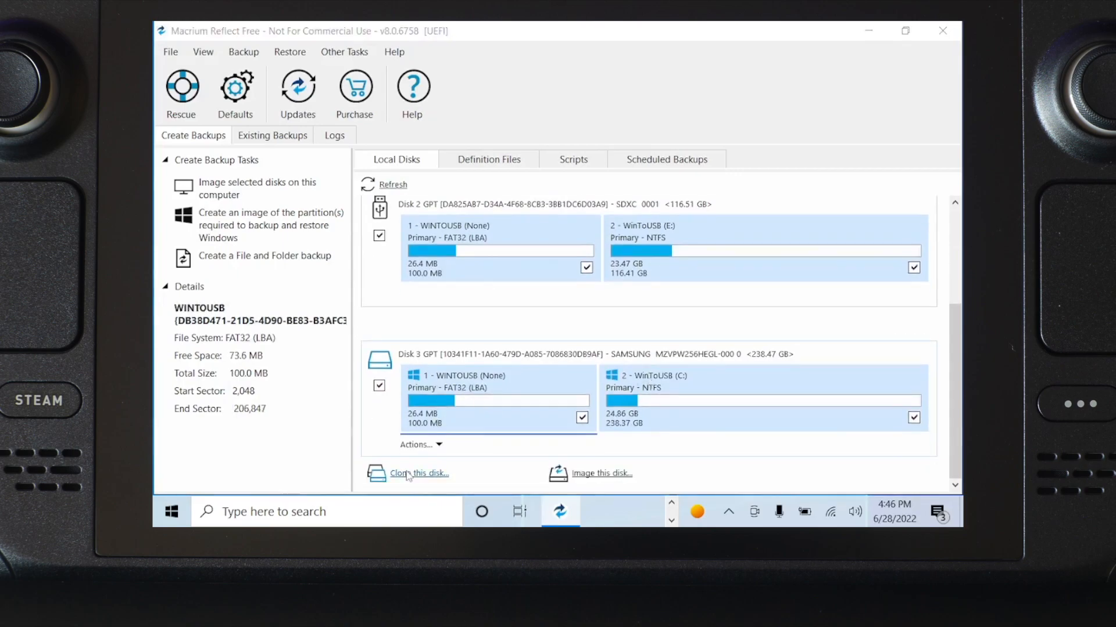
# Clone the Samsung disk with Disk 2 (SDXC) as destination and finish the wizard.
pyautogui.click(419, 473)
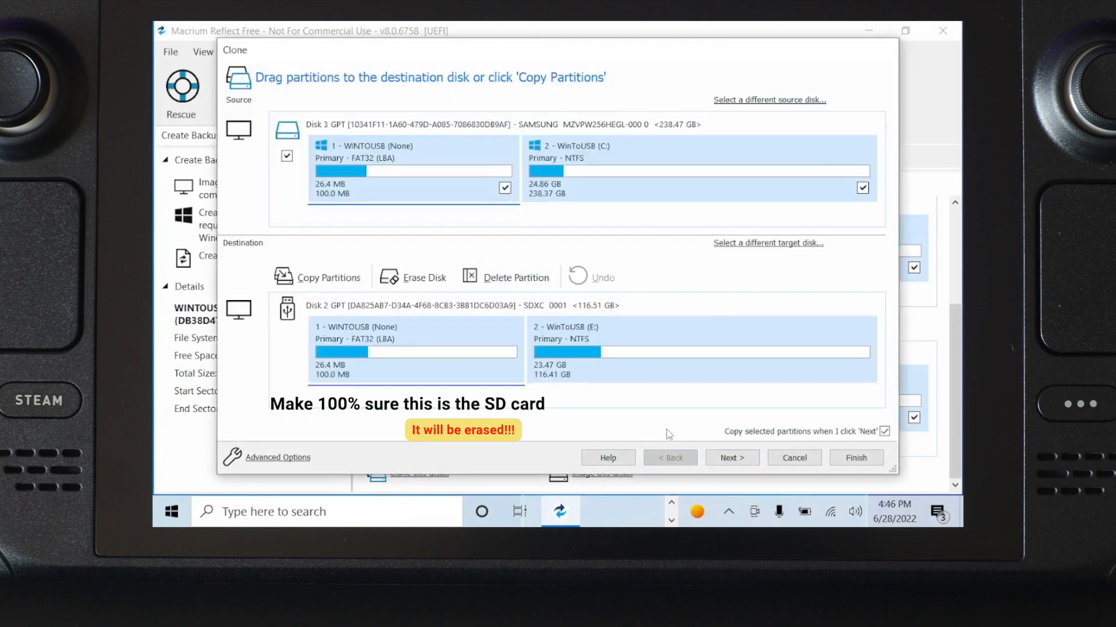
pyautogui.click(732, 458)
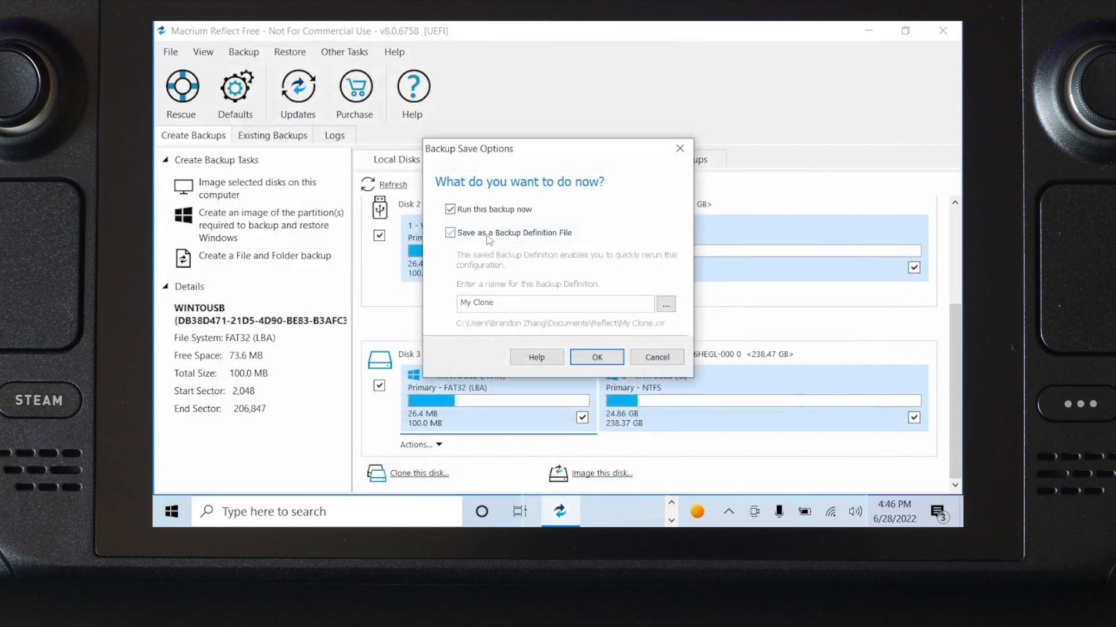
# Run the clone saved as My Clone, confirming the WinToUSB volume will be overwritten.
pyautogui.click(597, 358)
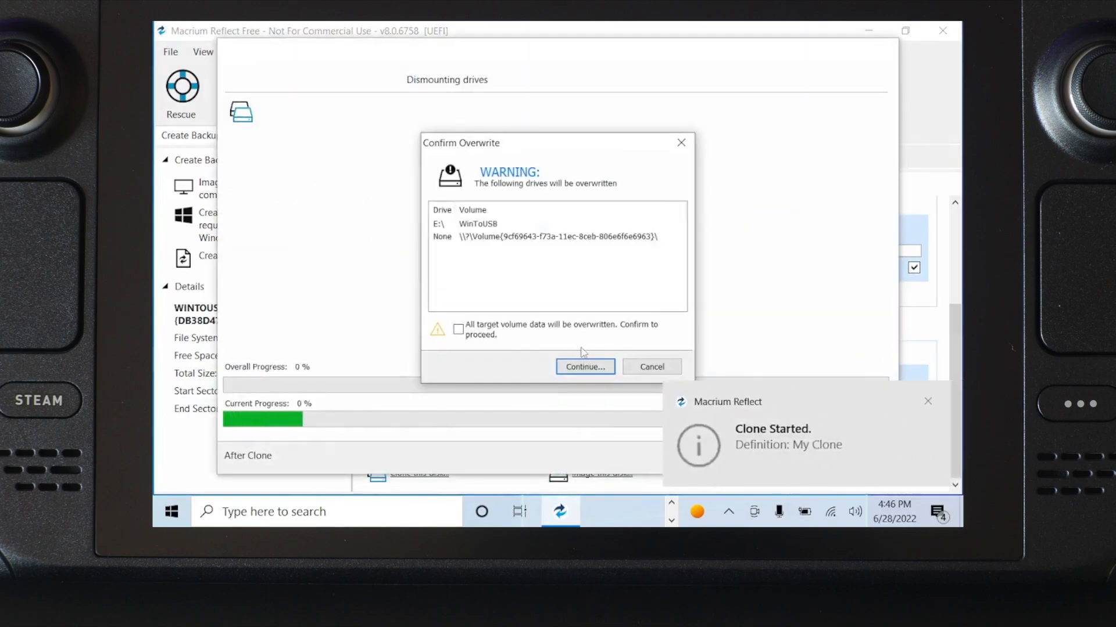
pyautogui.click(457, 329)
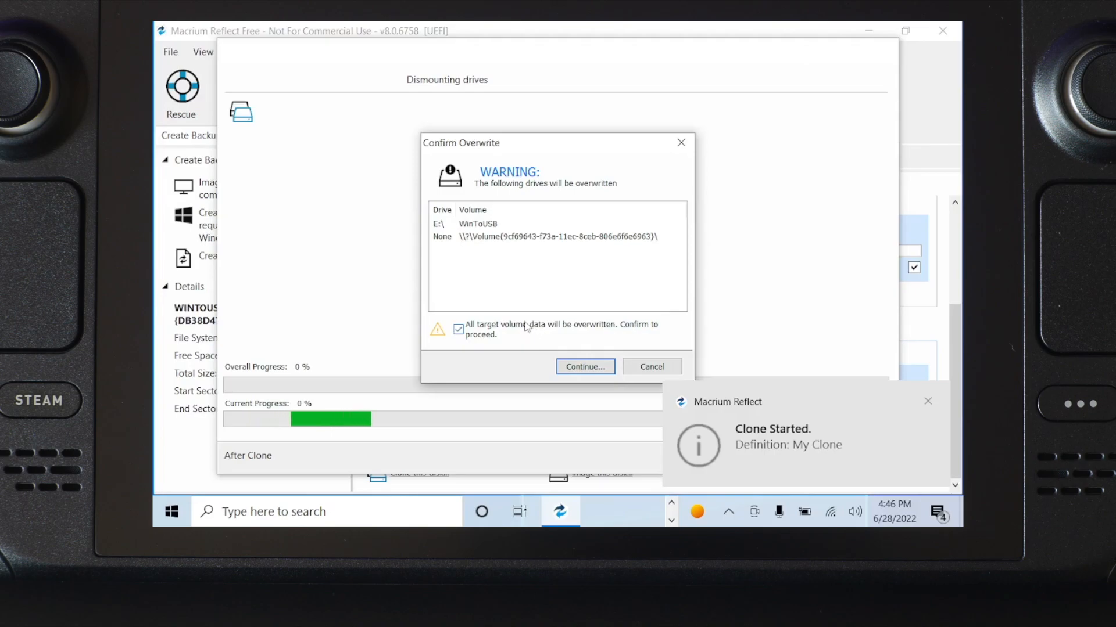
pyautogui.click(585, 367)
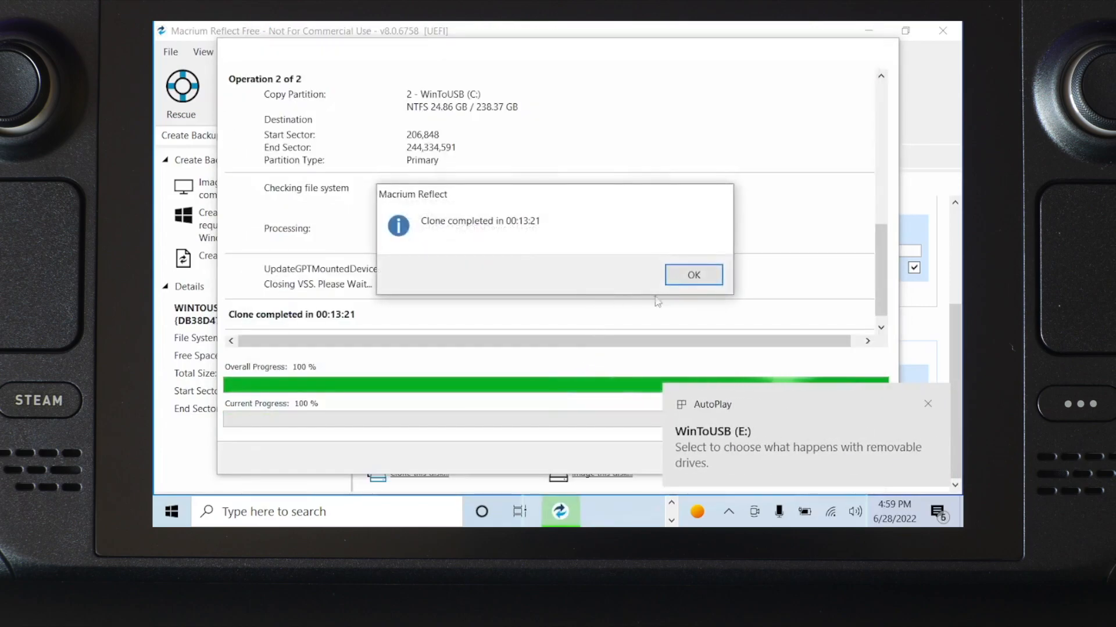
# Dismiss the 'Clone completed' message after the 00:13:21 clone finishes.
pyautogui.click(693, 275)
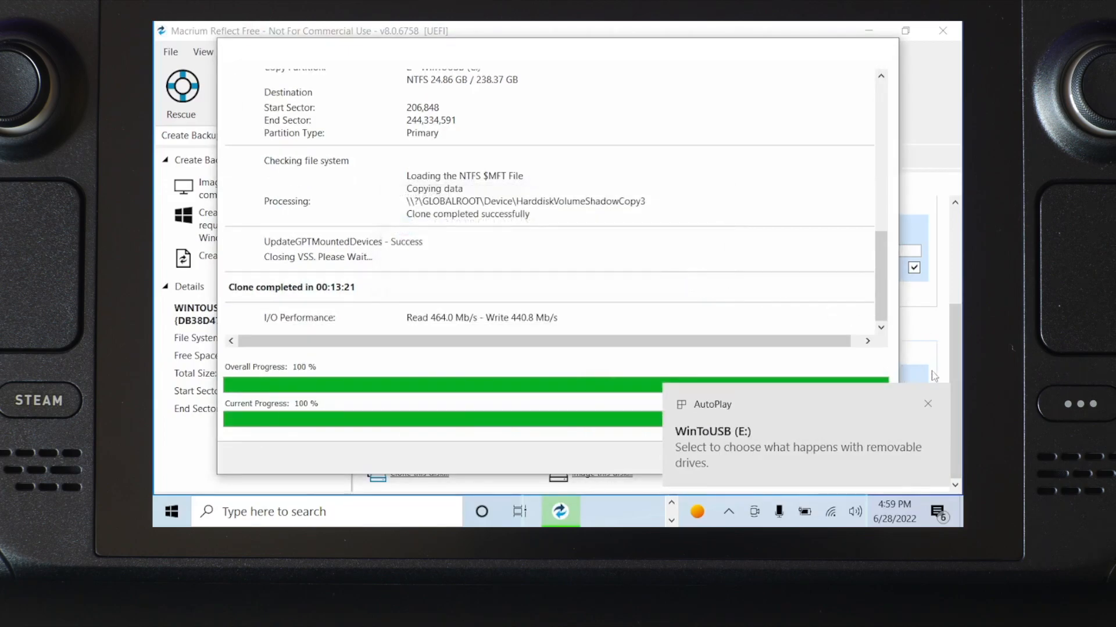